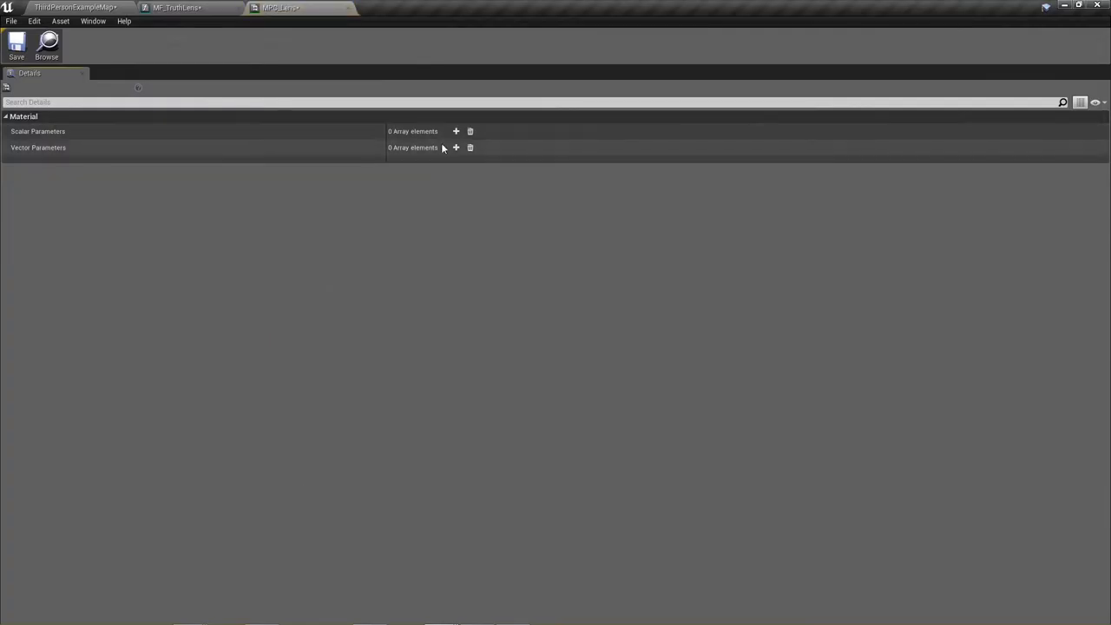
Add a vector parameter and a new scalar parameter to the material parameter collection
left_click(455, 148)
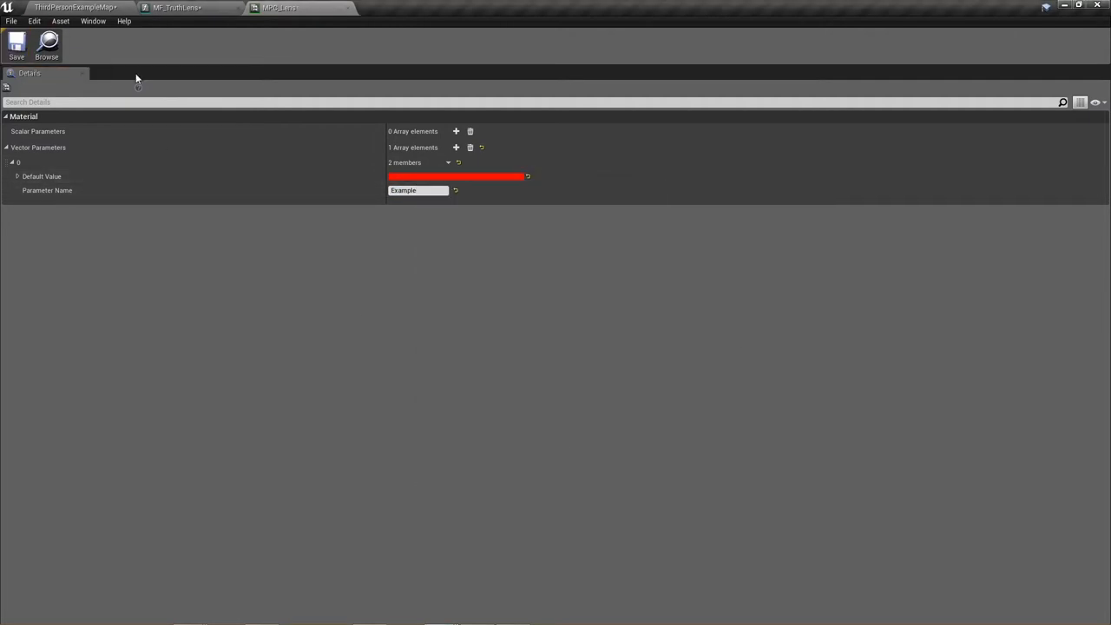
left_click(184, 5)
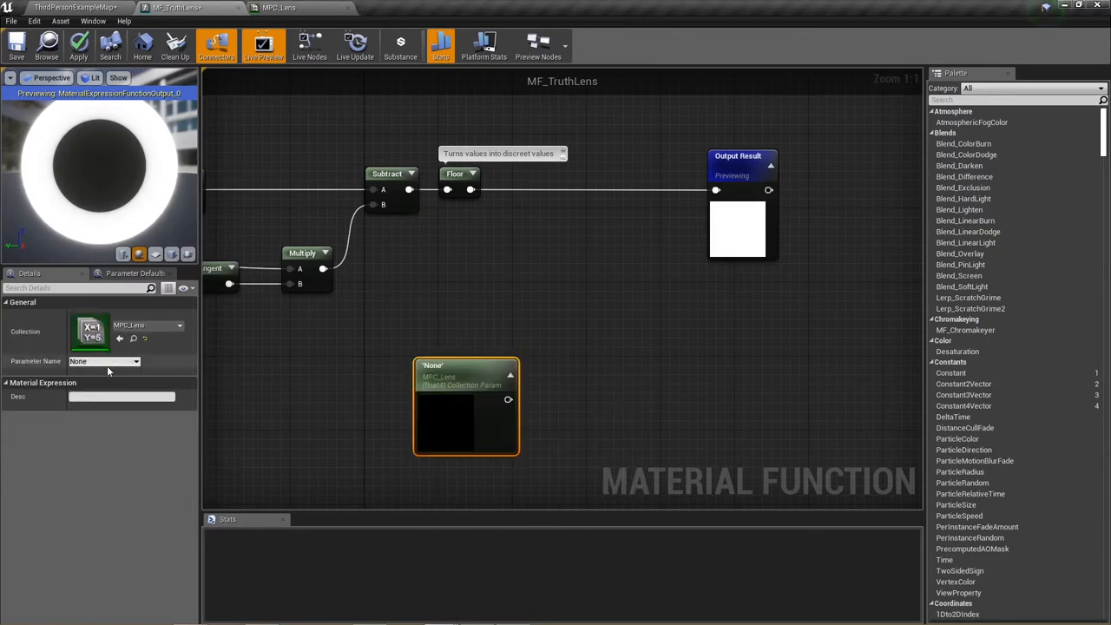
left_click(103, 361)
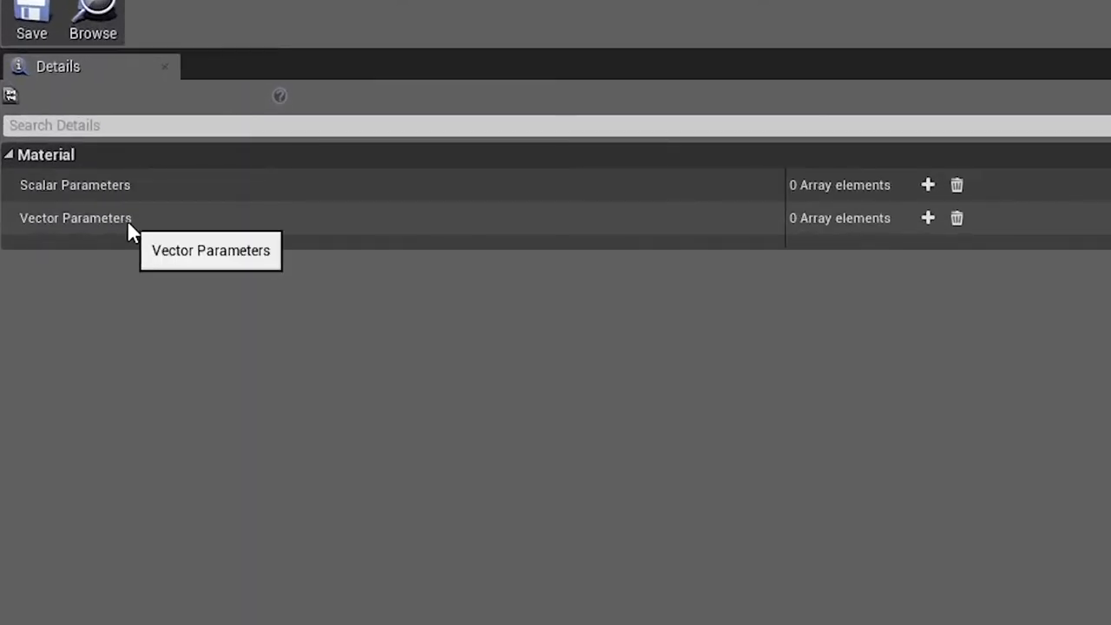
mouse_move(934, 148)
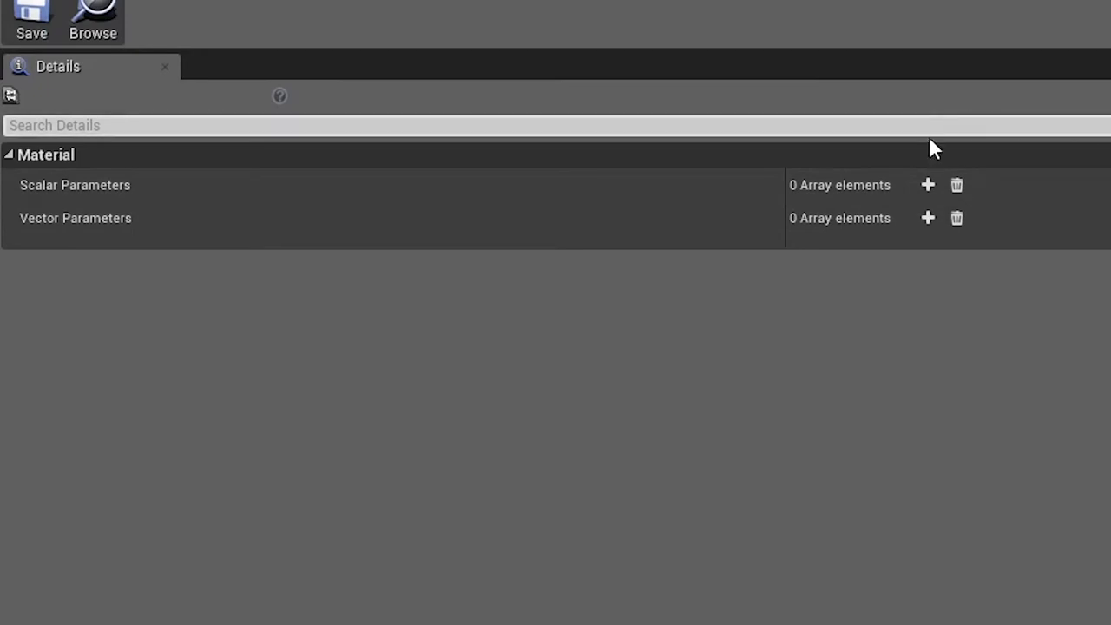
left_click(927, 185)
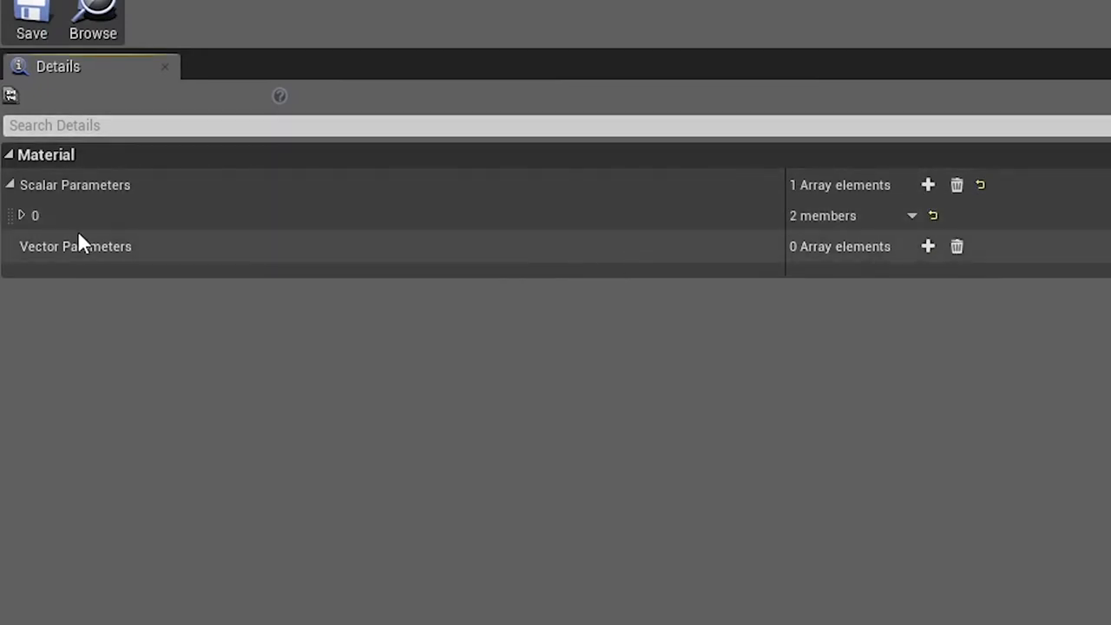
Name the scalar parameter bLensUp and give it a default value of 1.0
left_click(21, 215)
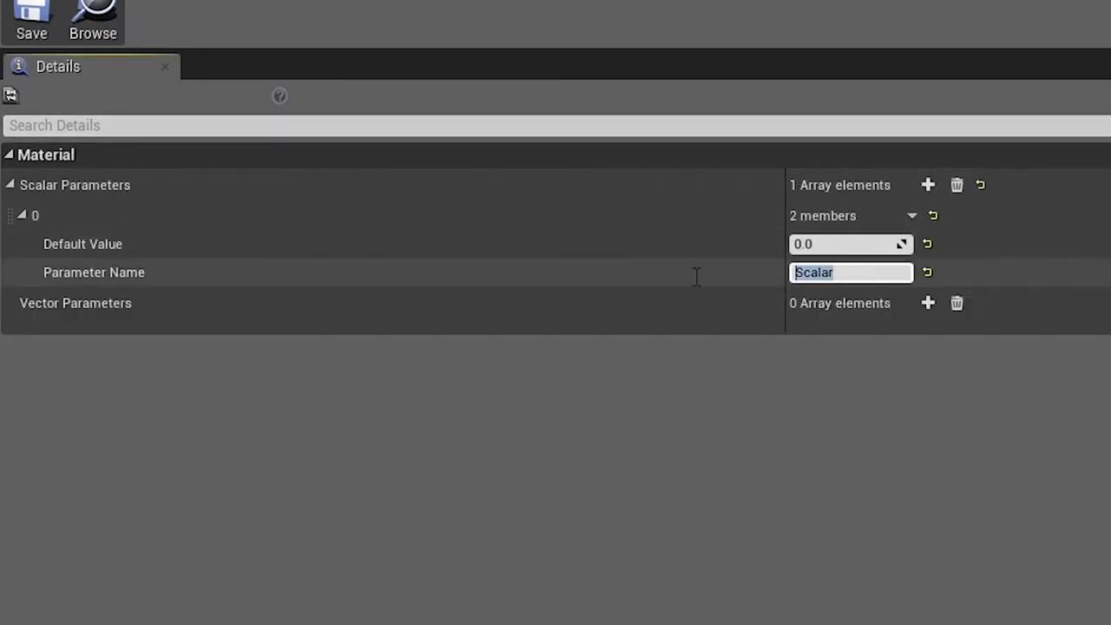
type("bLensUp")
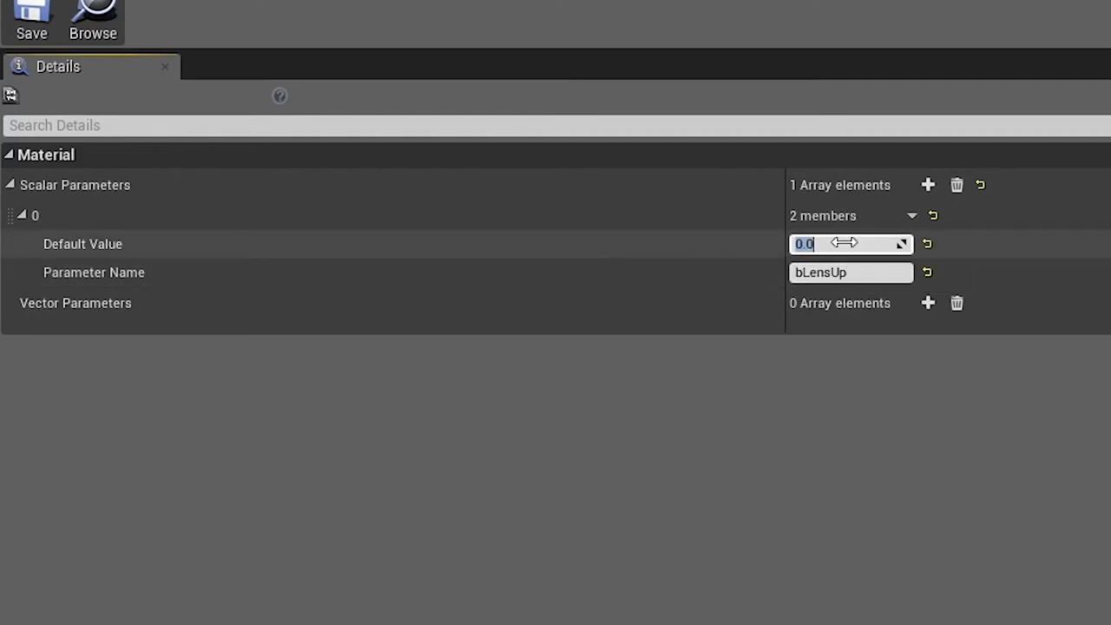
type("1.0")
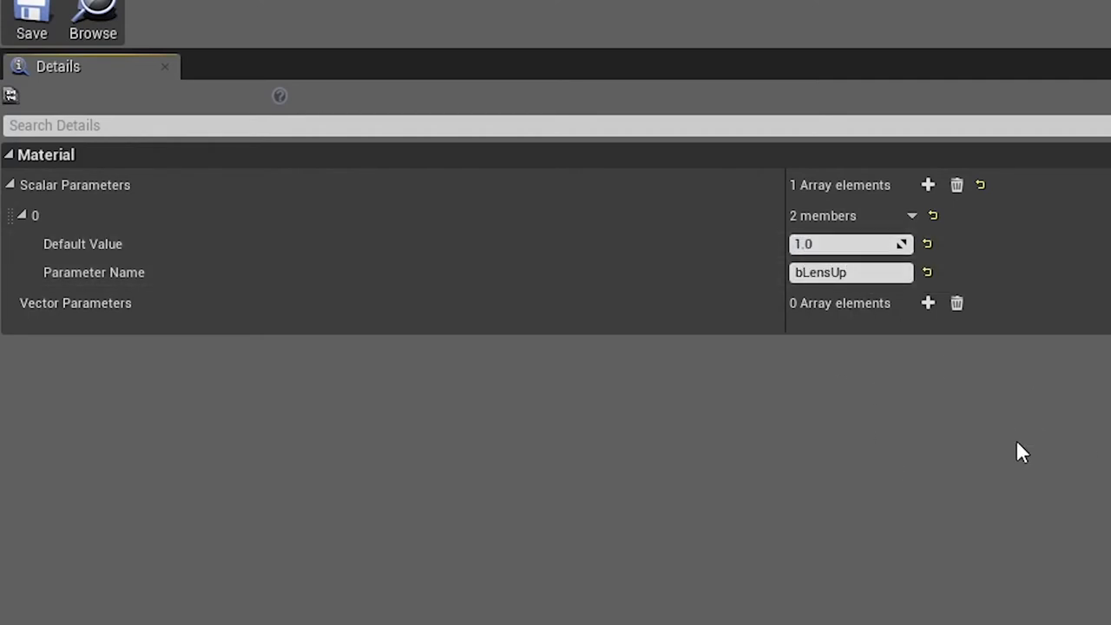
left_click(851, 243)
type("set scal")
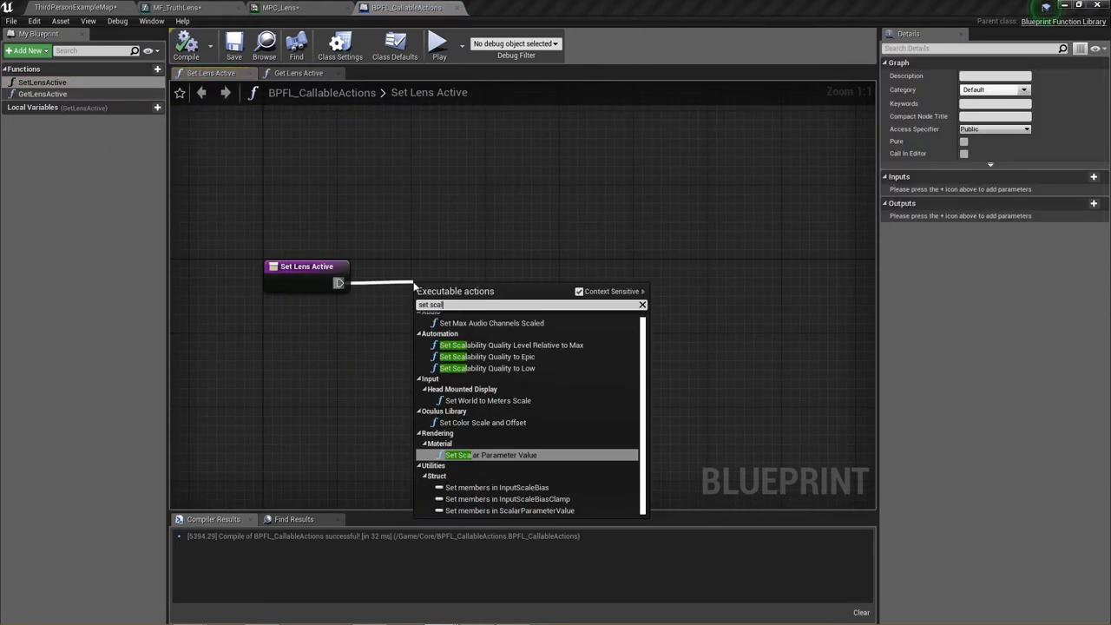
Add a Set Scalar Parameter Value node to the Set Lens Active function
left_click(458, 455)
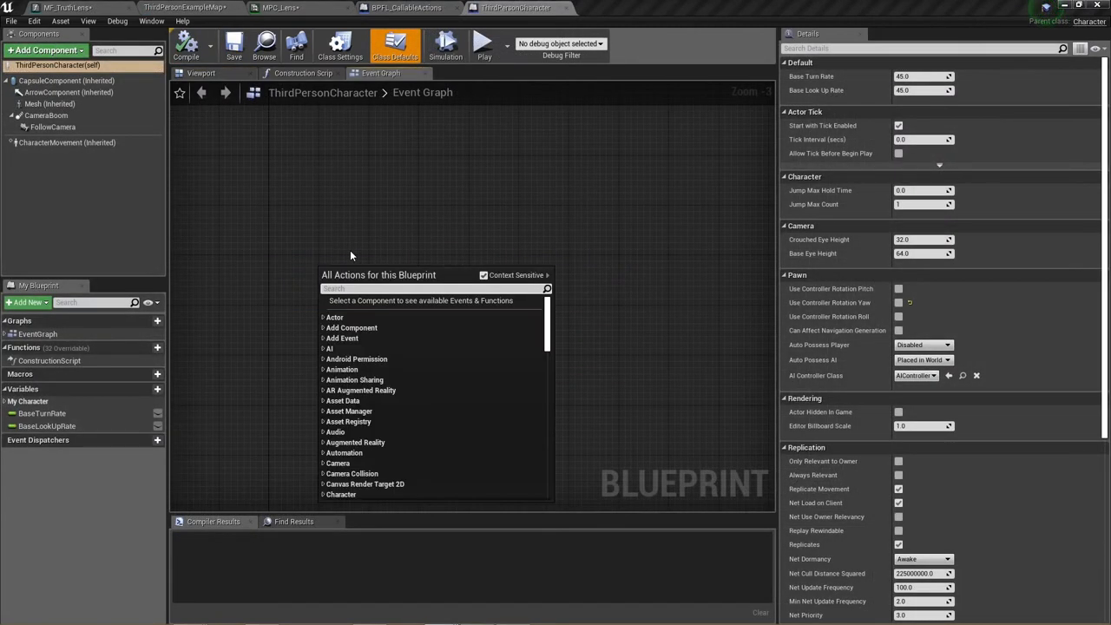
Wire Get Lens Active through a NOT Boolean into Set Lens Active's New Active on the 1 key event
type("get le")
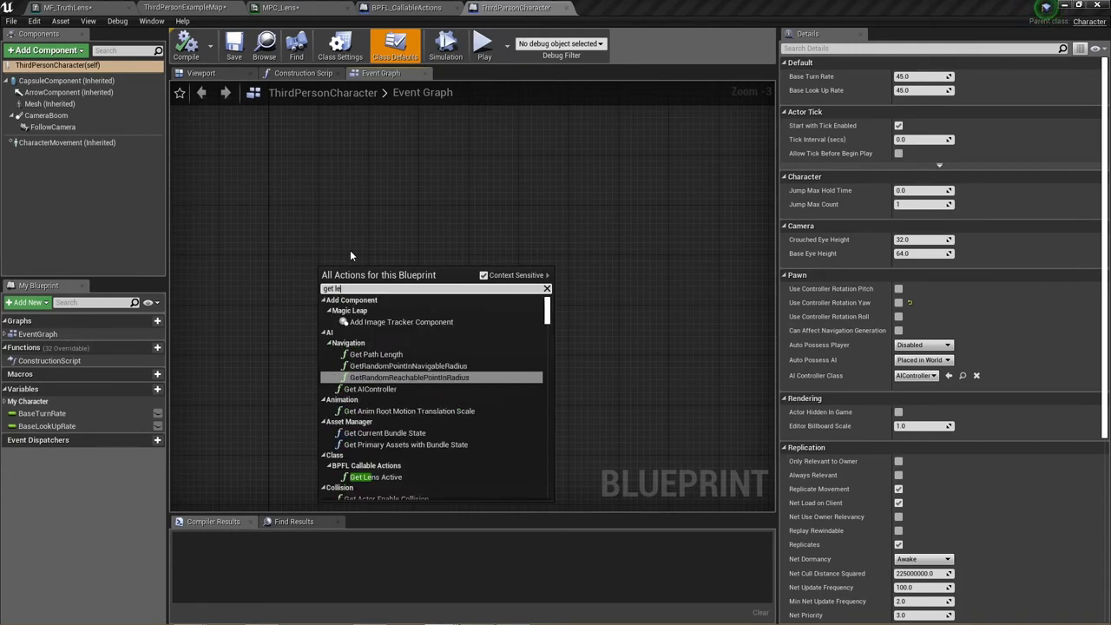
left_click(375, 476)
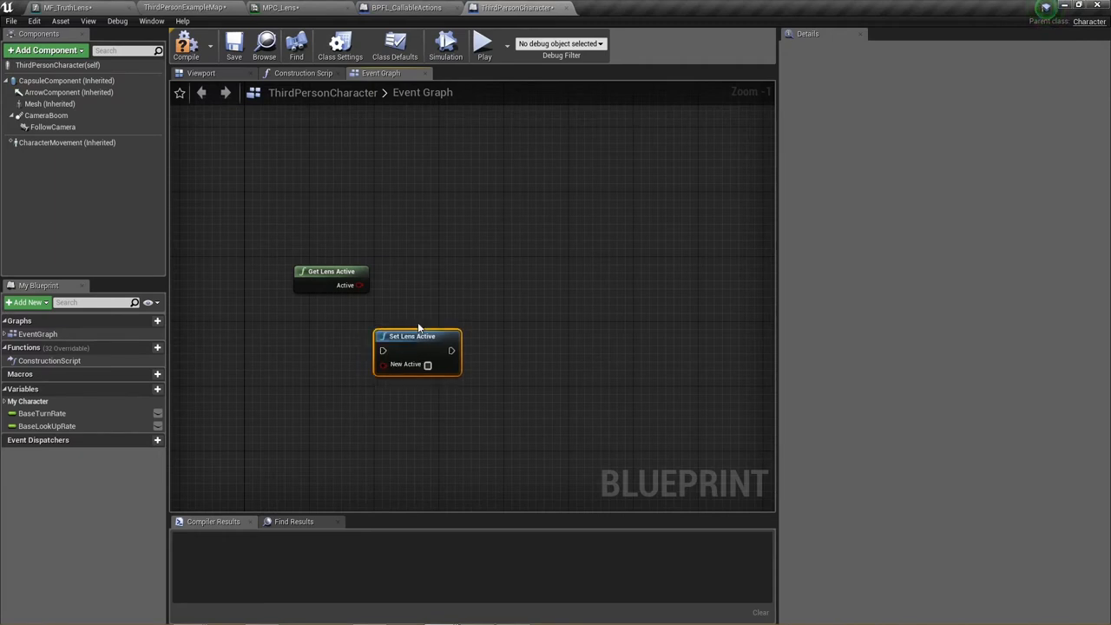
left_click_drag(413, 337, 452, 280)
type("not")
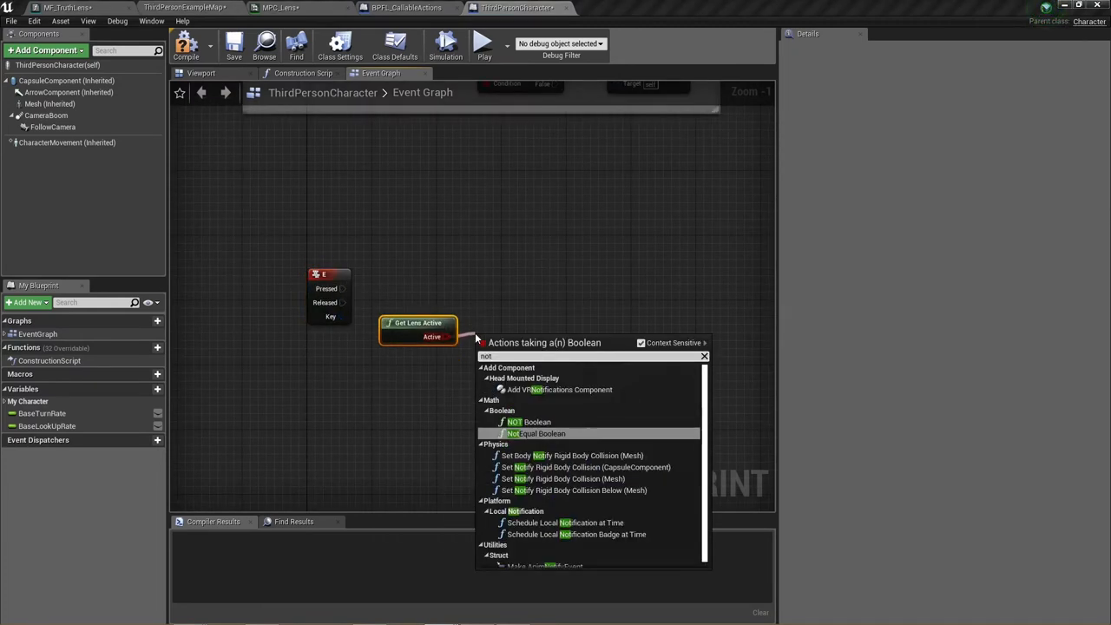
left_click(514, 422)
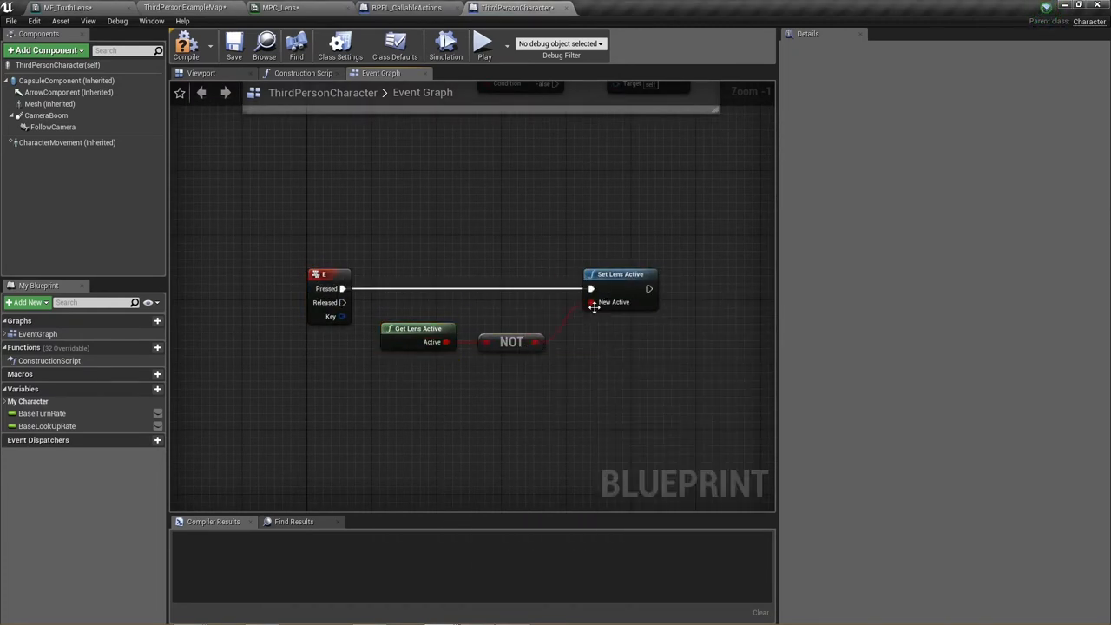
left_click(36, 3)
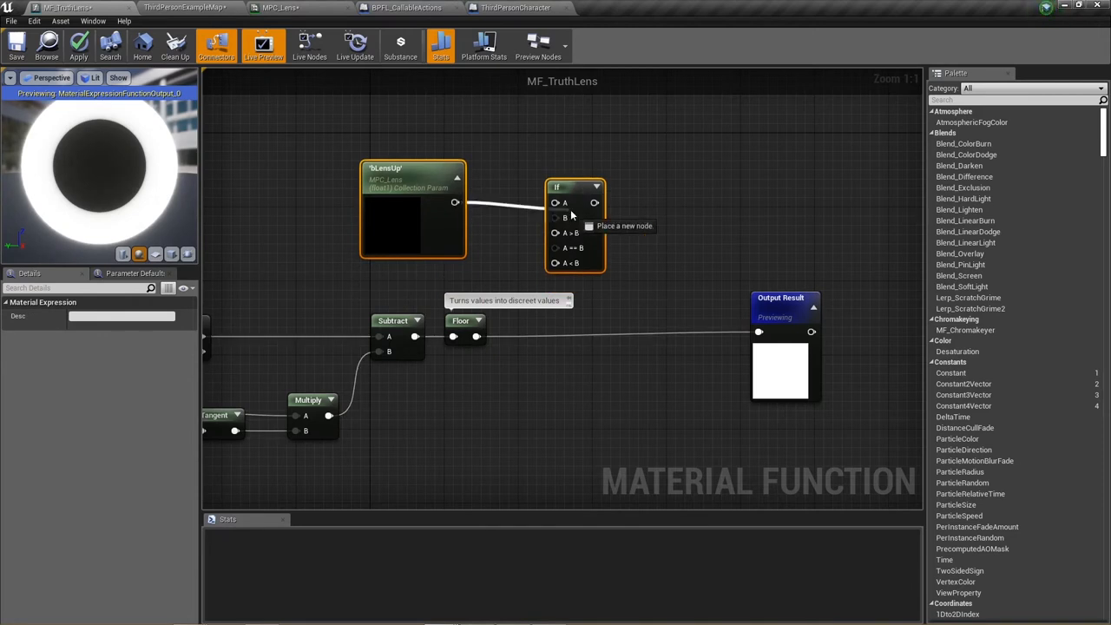
Connect the CollectionParameter output to the A input of an If node in MF_TruthLens
left_click(571, 187)
type("Lens")
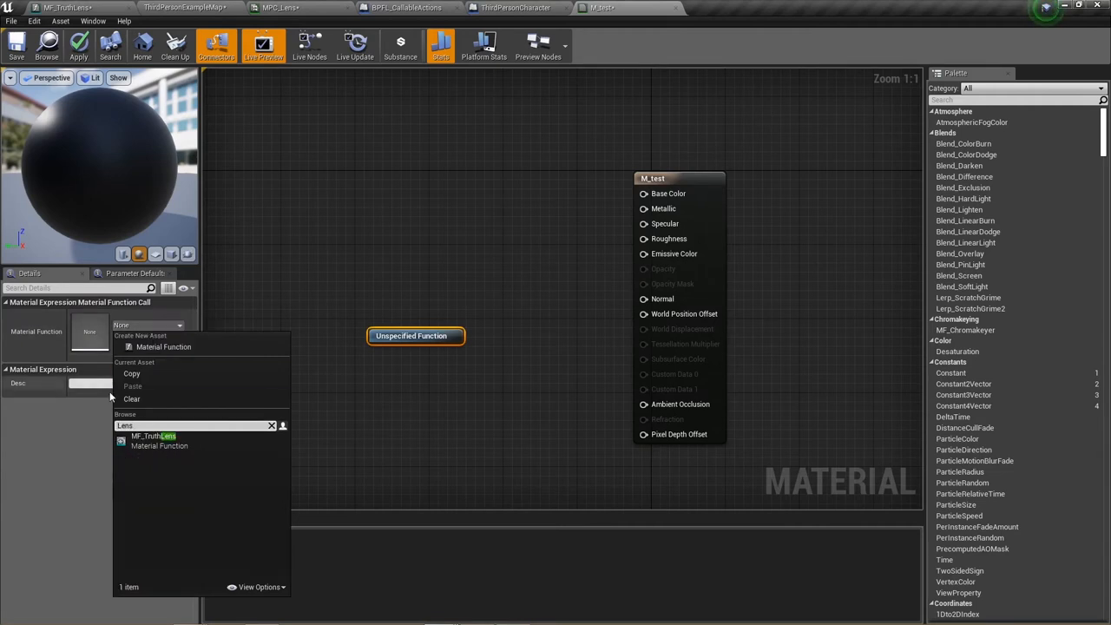
Assign MF_TruthLens to the function node, set Blend Mode to Masked and wire Result to Opacity Mask
left_click(153, 436)
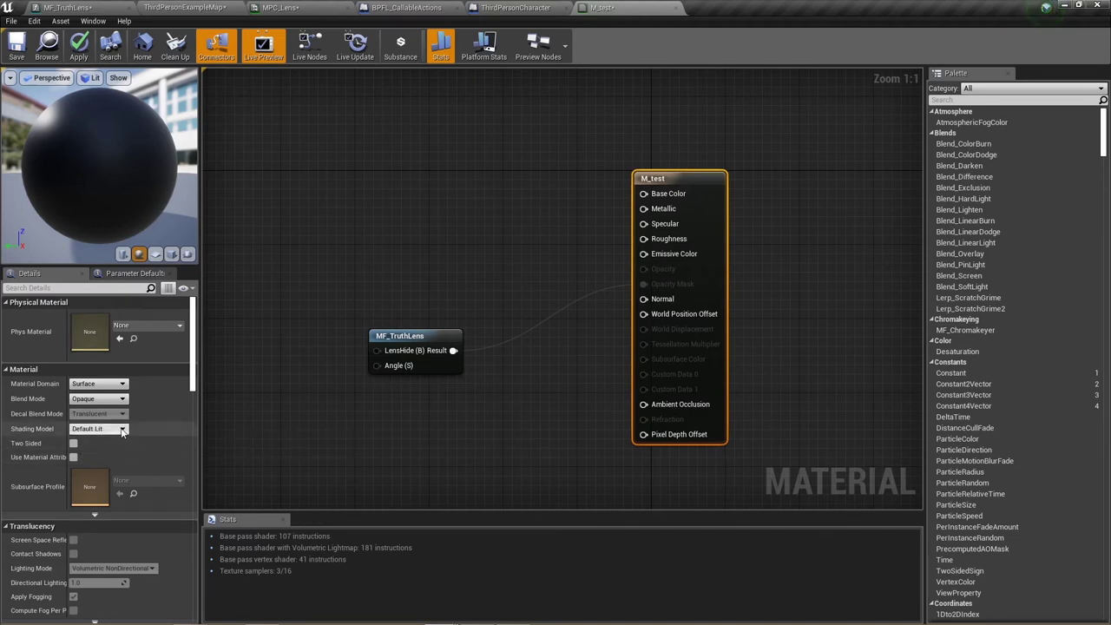
left_click(97, 398)
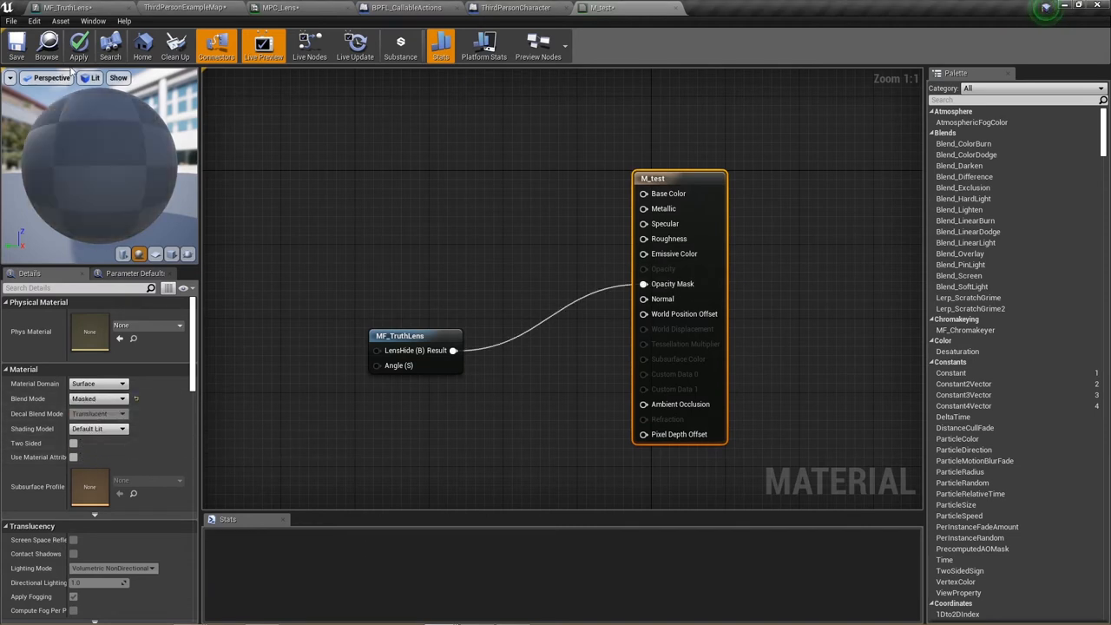
left_click(79, 47)
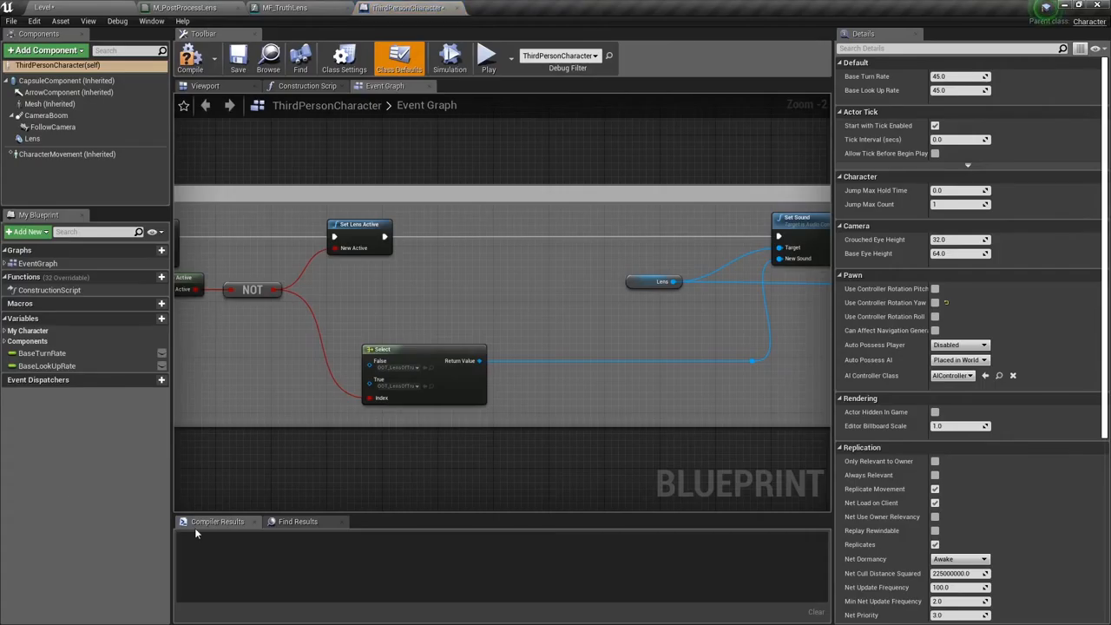
Add a post-process material slot on FollowCamera and launch Play to test the lens overlay
left_click(52, 127)
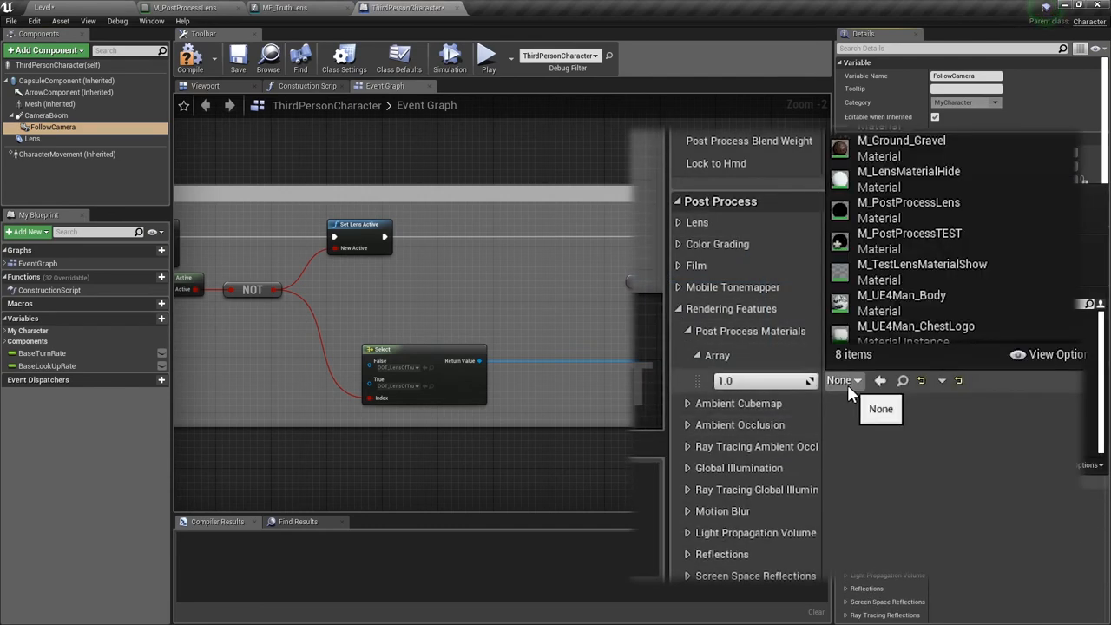
left_click(502, 56)
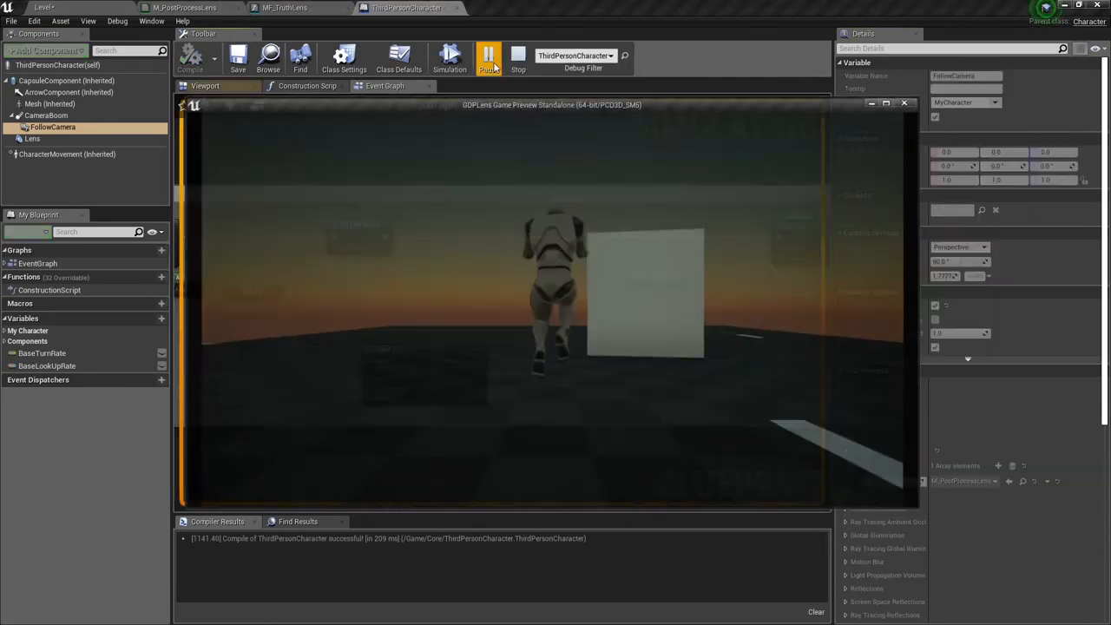
left_click(493, 56)
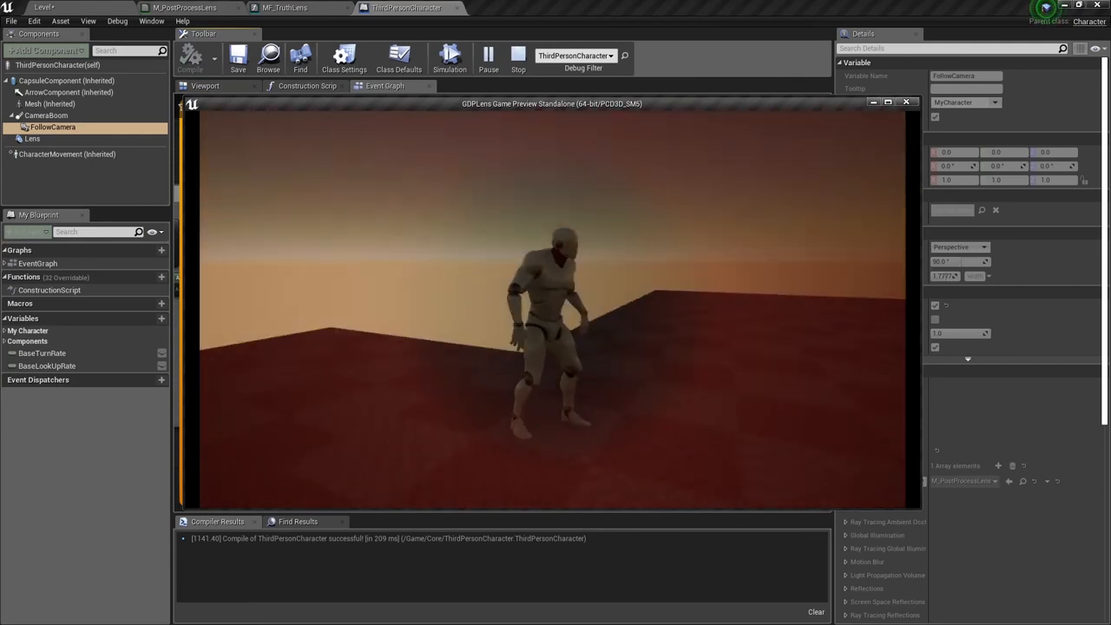